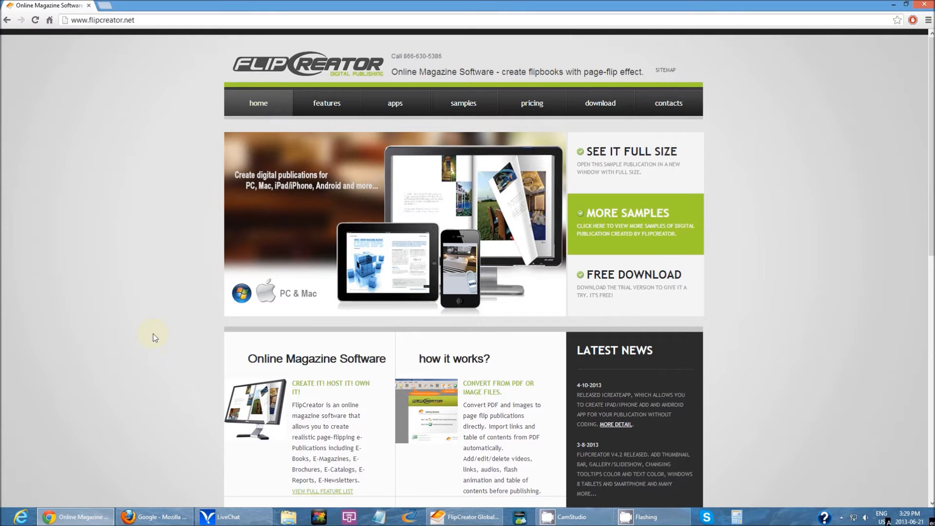
mouse_move(154, 221)
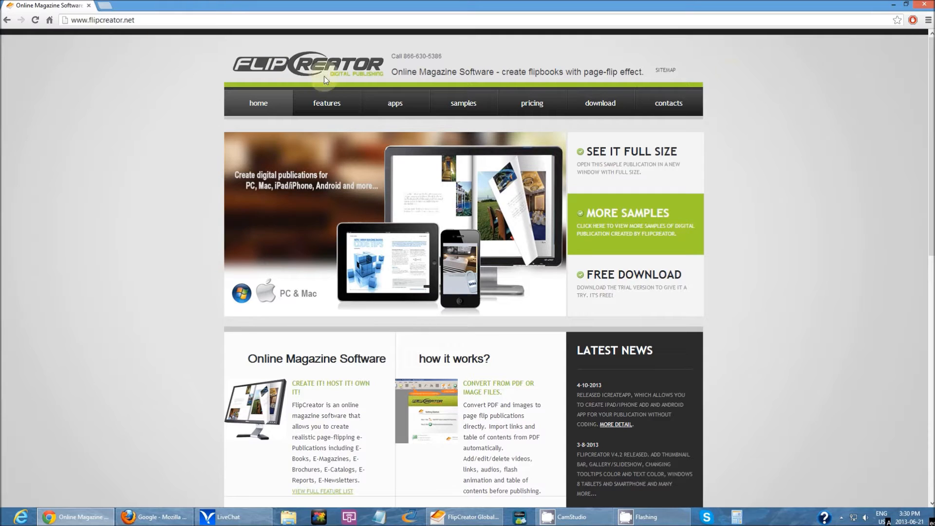
mouse_move(207, 299)
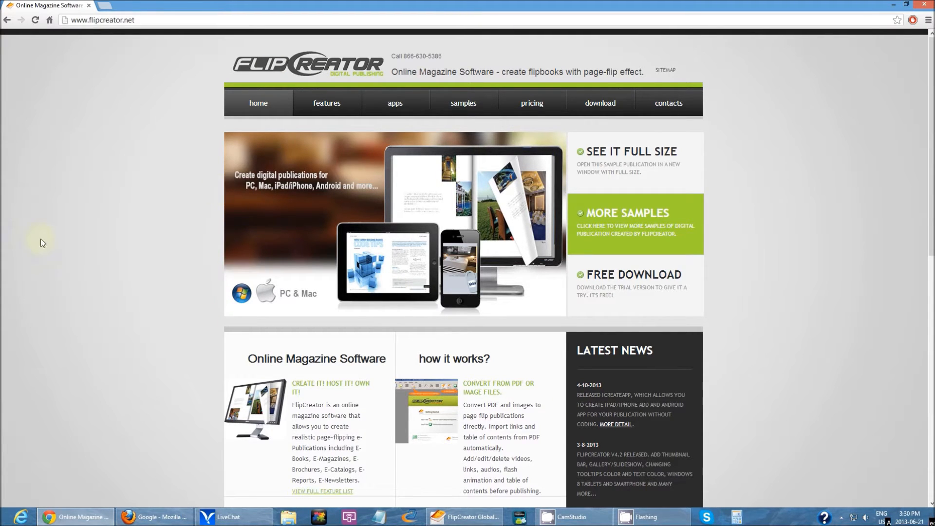
mouse_move(3, 245)
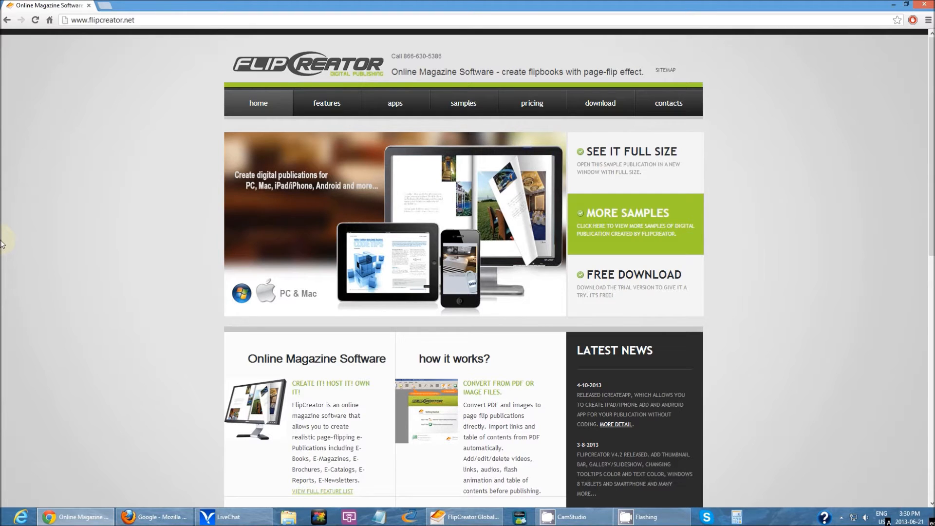
mouse_move(8, 183)
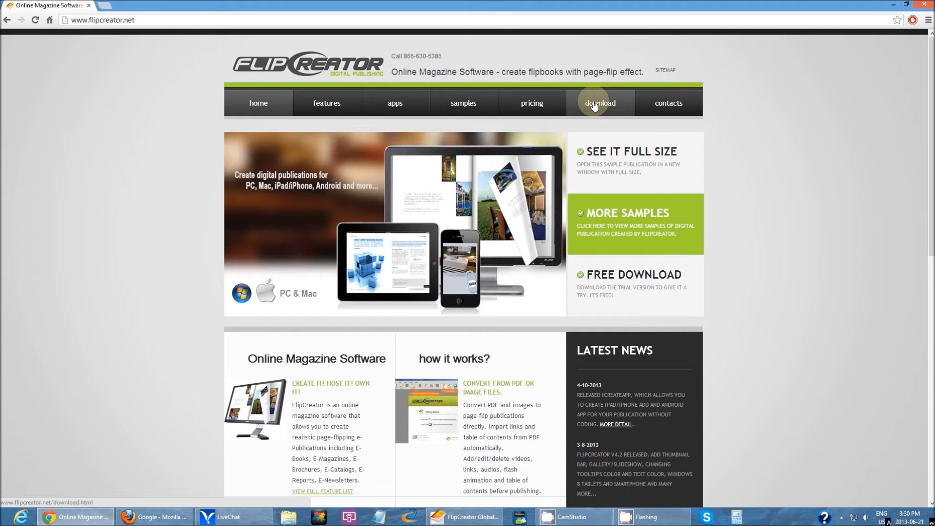
- Create a new flipbook project that displays the FlipCreator Digital Publishing cover page
click(598, 103)
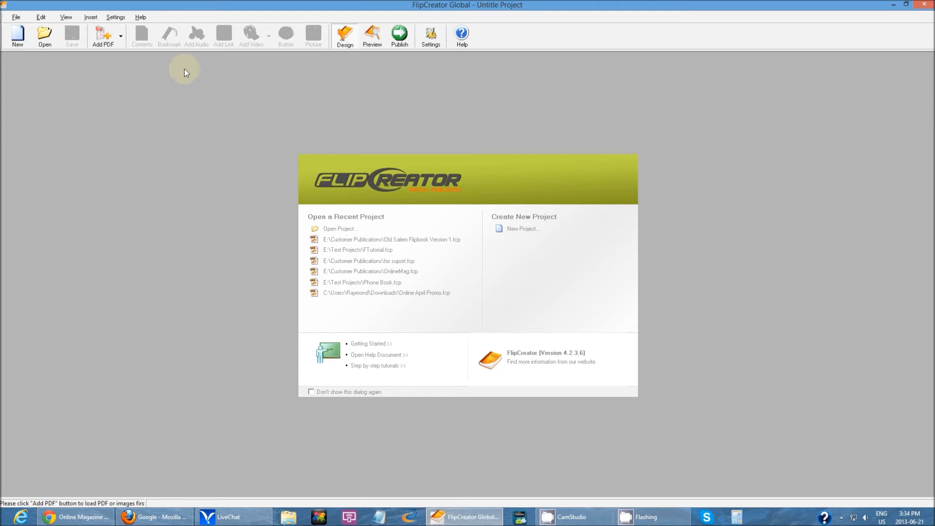
mouse_move(344, 130)
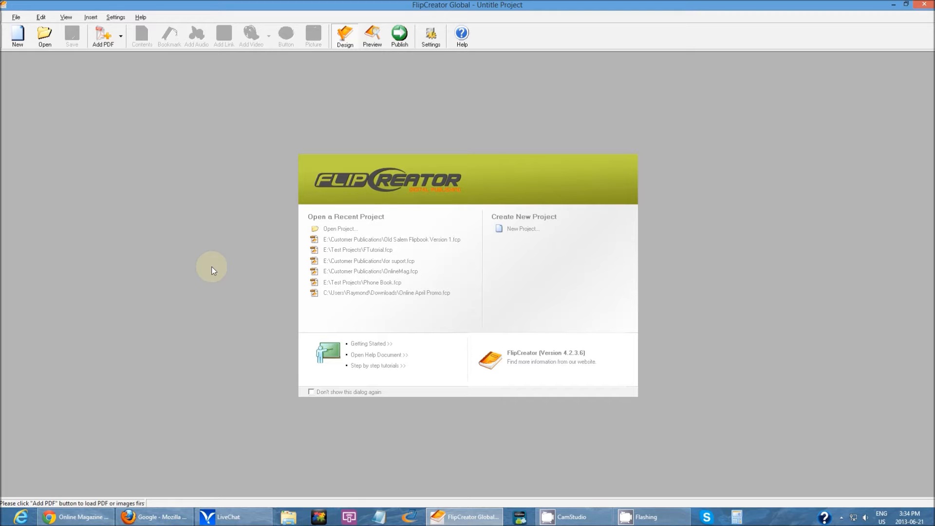
mouse_move(173, 226)
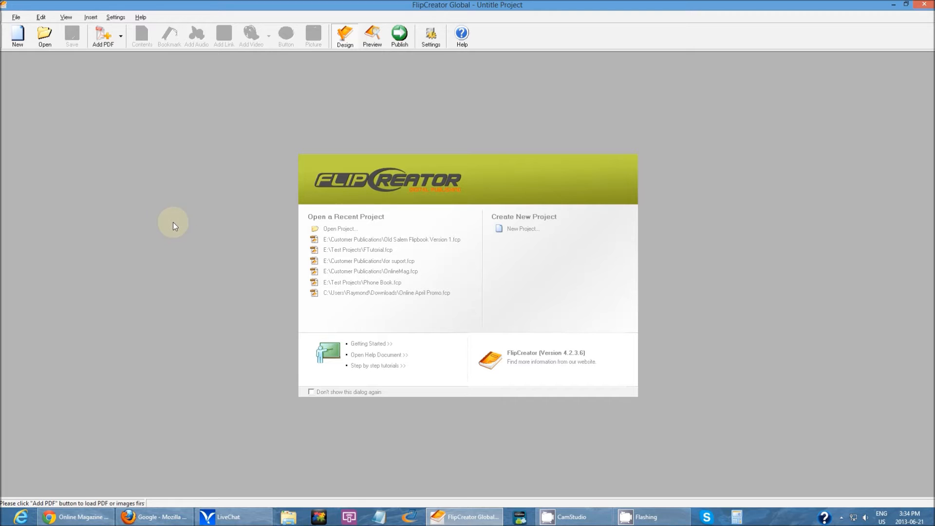
mouse_move(518, 139)
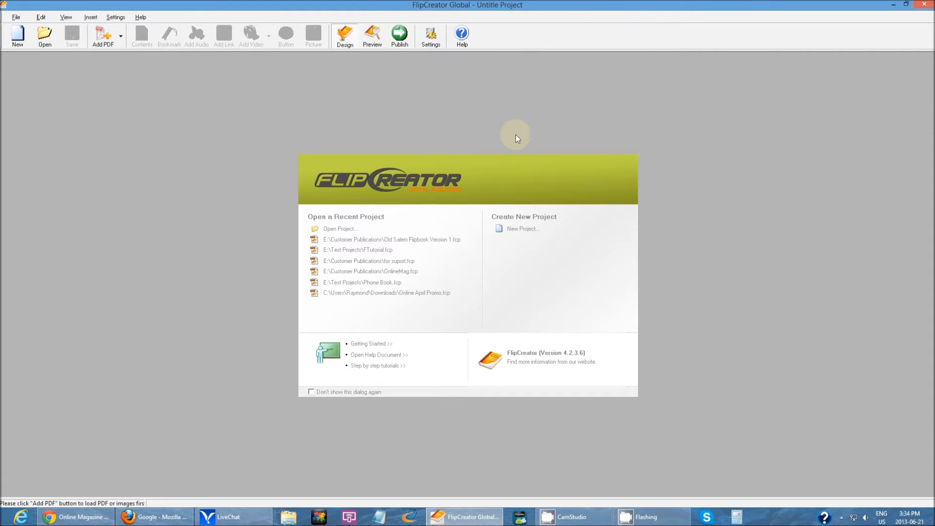
mouse_move(281, 112)
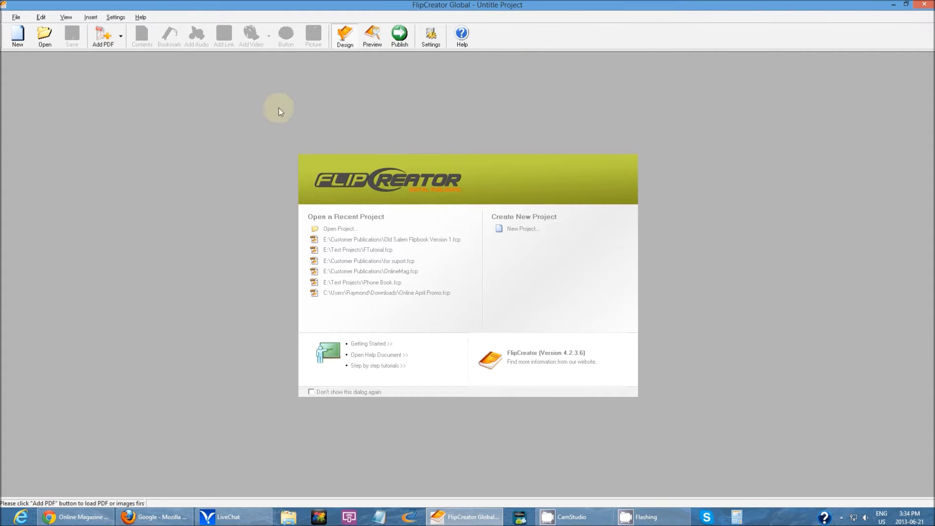
mouse_move(366, 337)
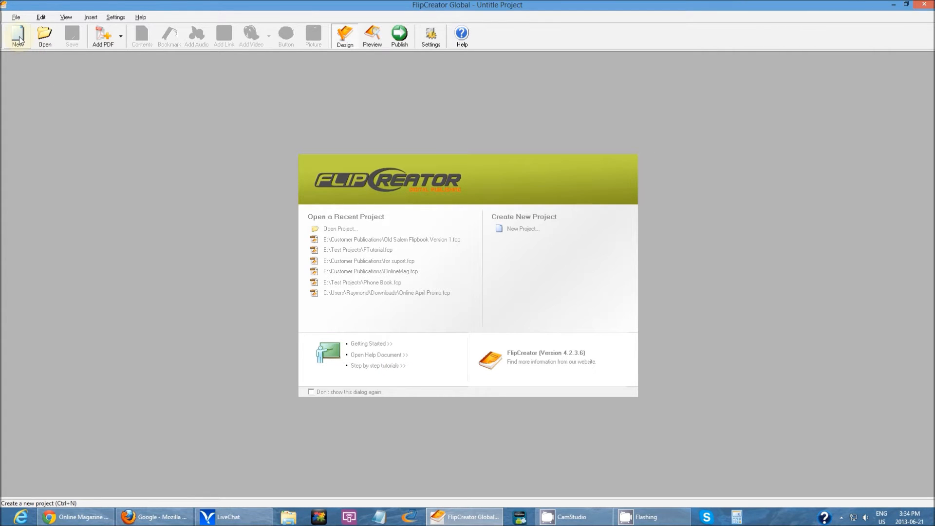
click(102, 34)
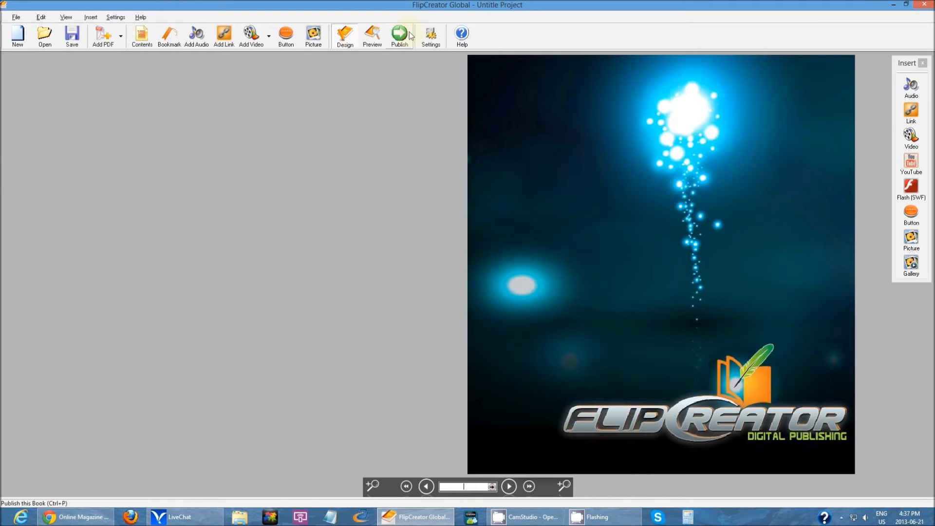
- Name the book HTML5Demo and include mobile support for iPad/iPhone/Android
click(401, 33)
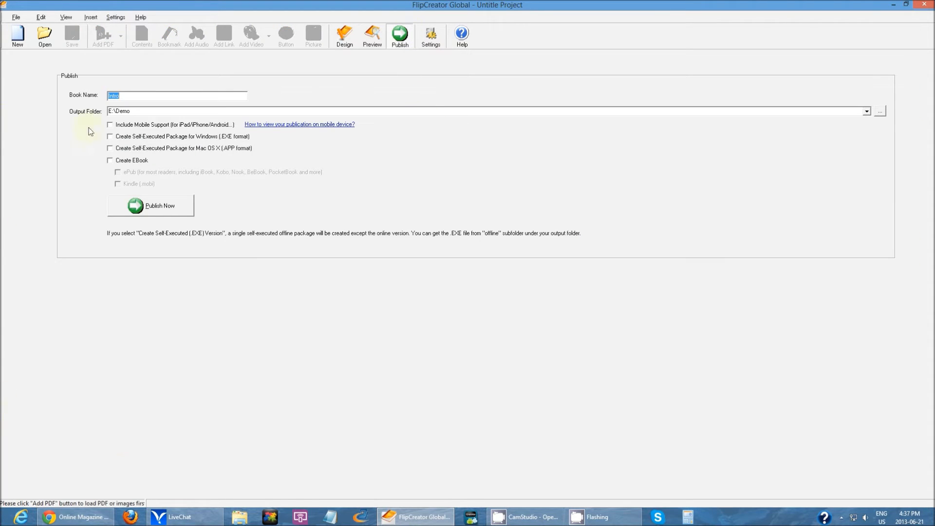
mouse_move(493, 300)
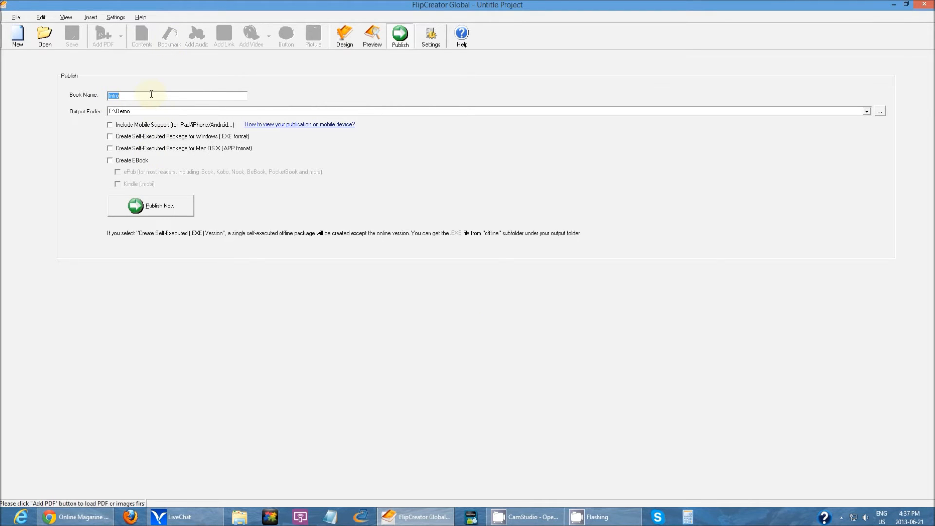
mouse_move(321, 91)
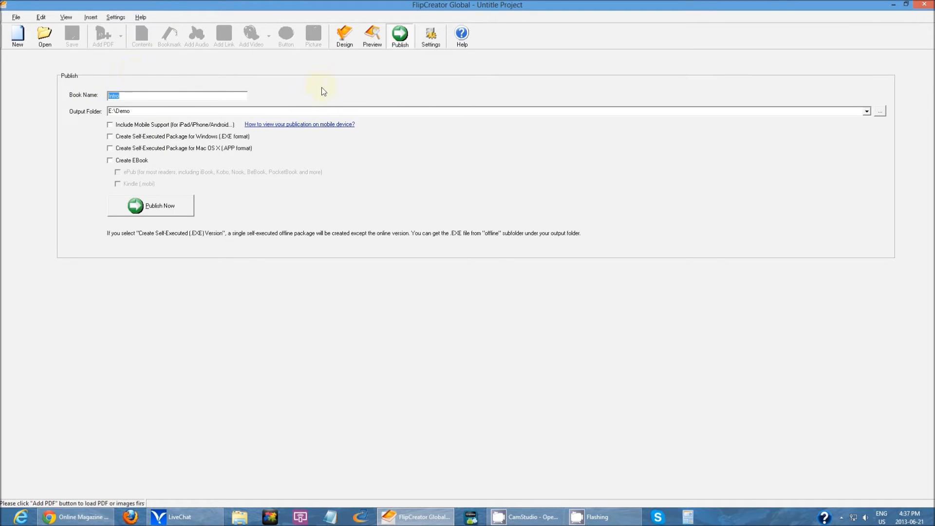
text(HTML5Demo)
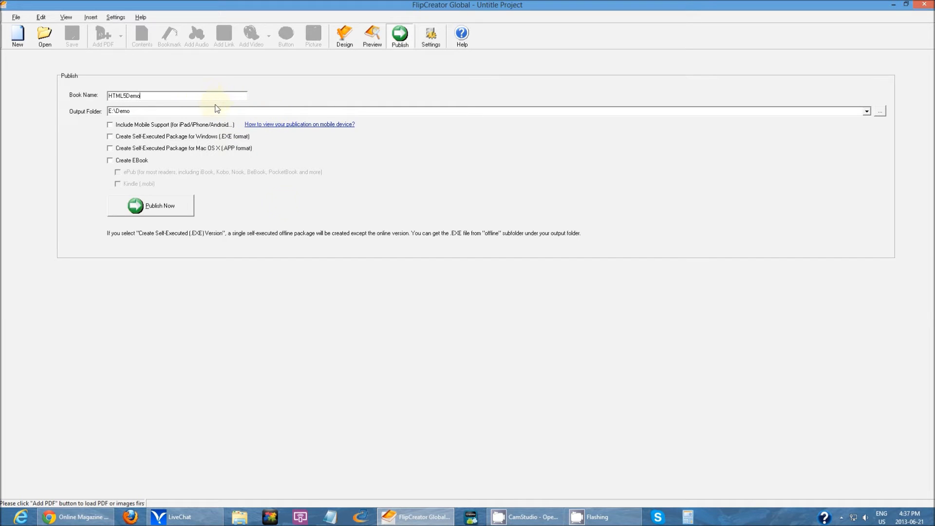
mouse_move(285, 206)
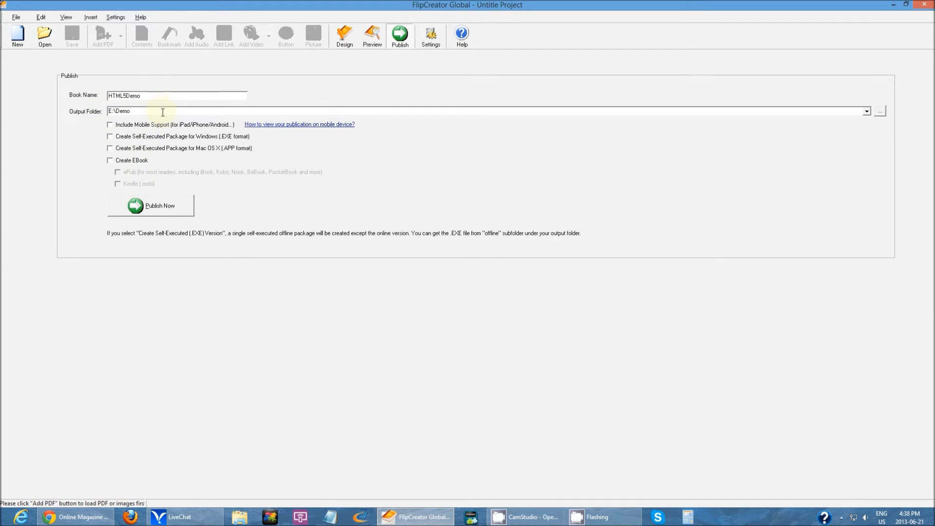
mouse_move(375, 144)
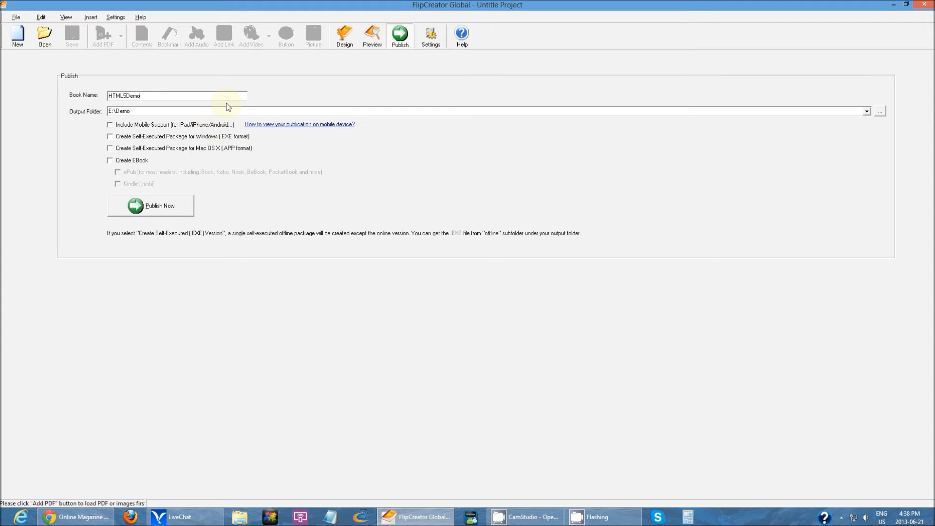
click(110, 125)
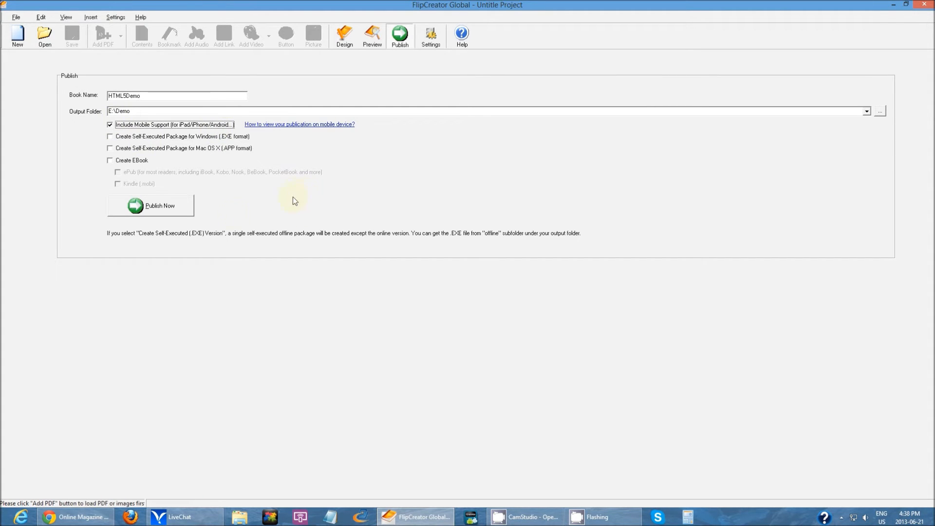
- Publish HTML5Demo to E:\Demo\HTML5Demo and open the generated output folder
click(155, 205)
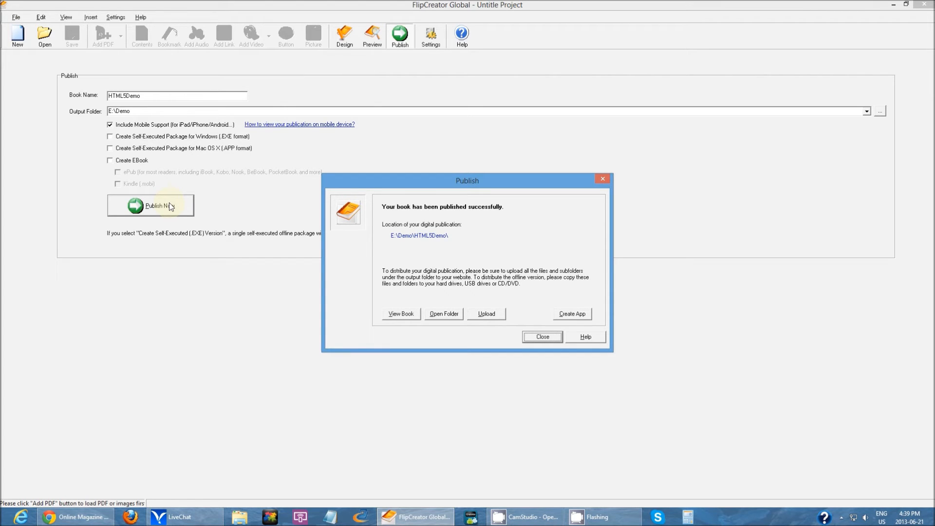
mouse_move(411, 242)
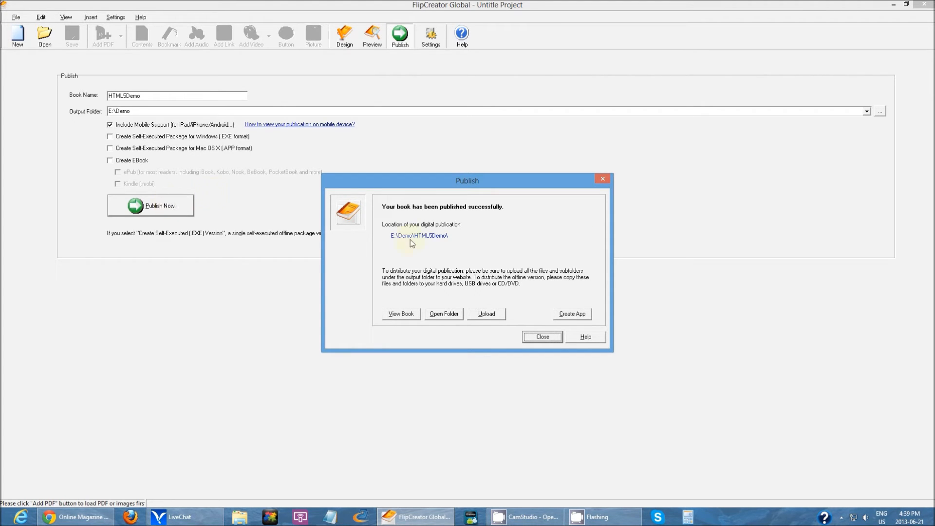
click(443, 314)
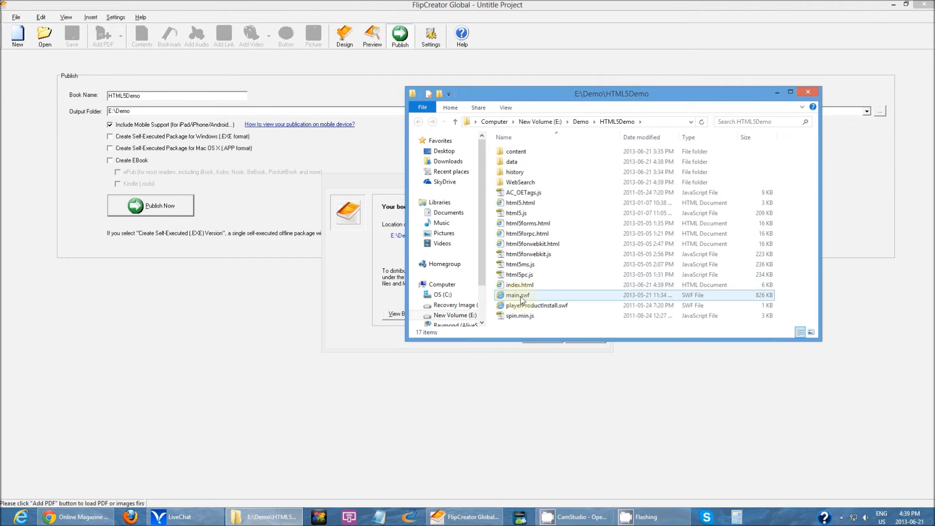
click(537, 306)
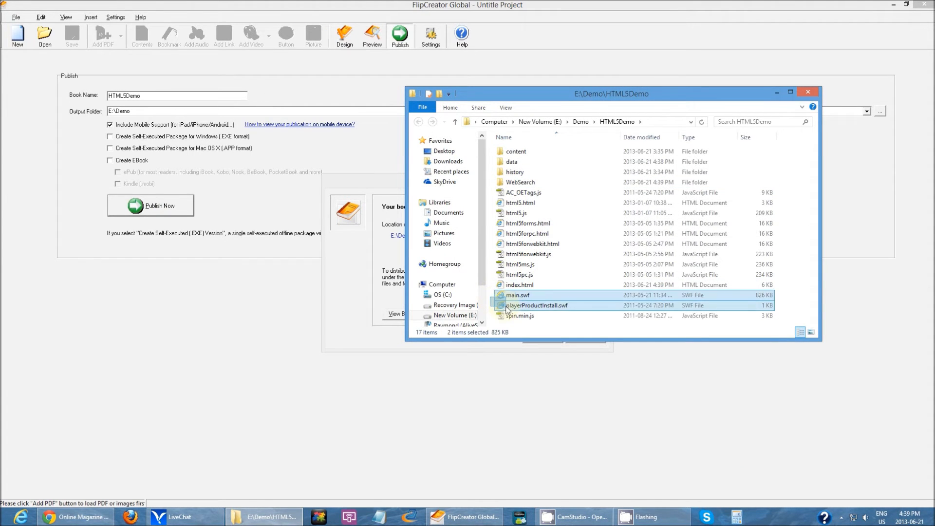
click(492, 285)
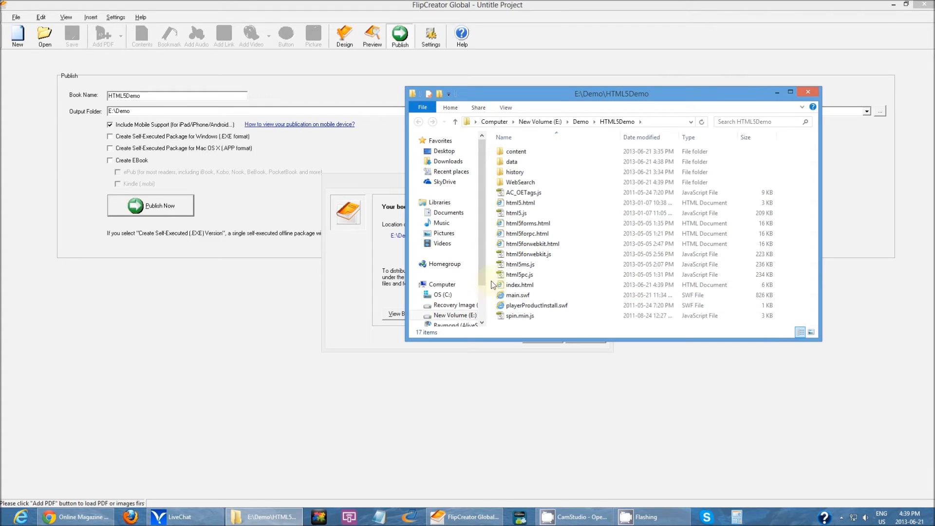
drag(522, 202, 521, 243)
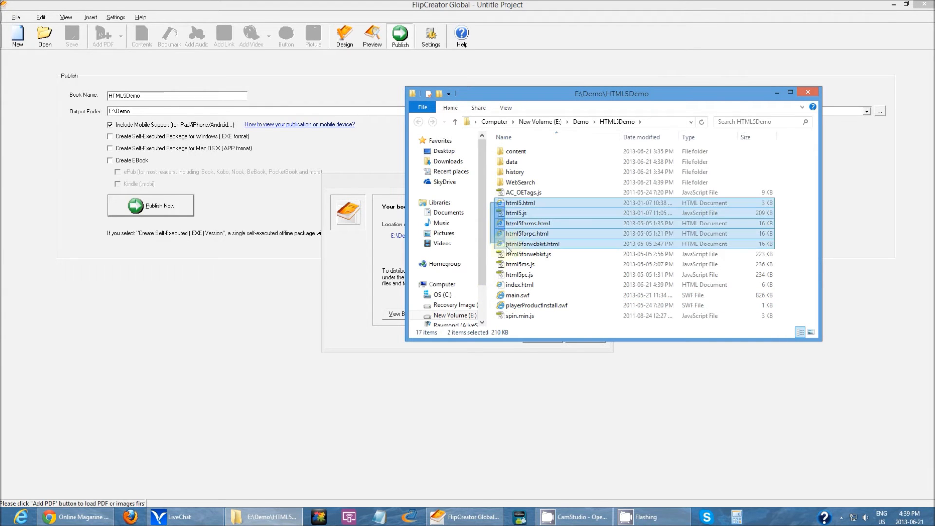
click(511, 161)
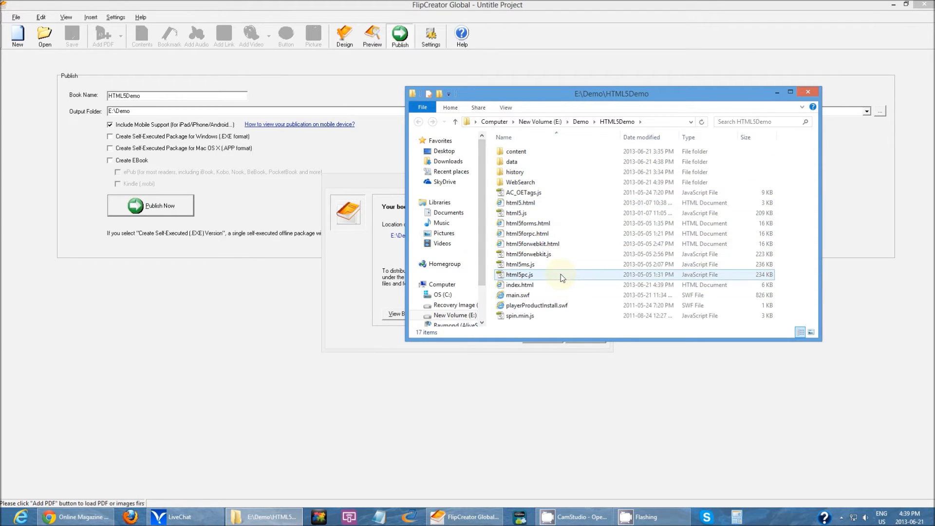
click(520, 264)
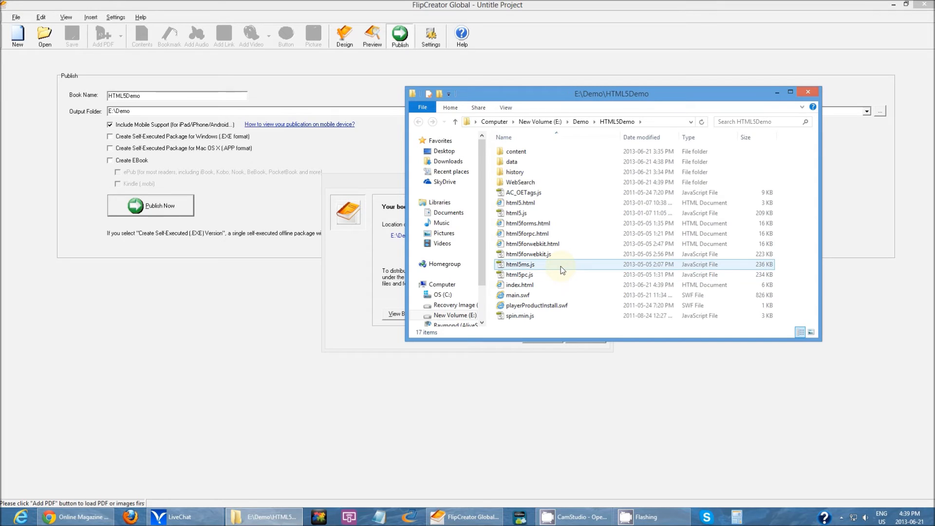
mouse_move(560, 268)
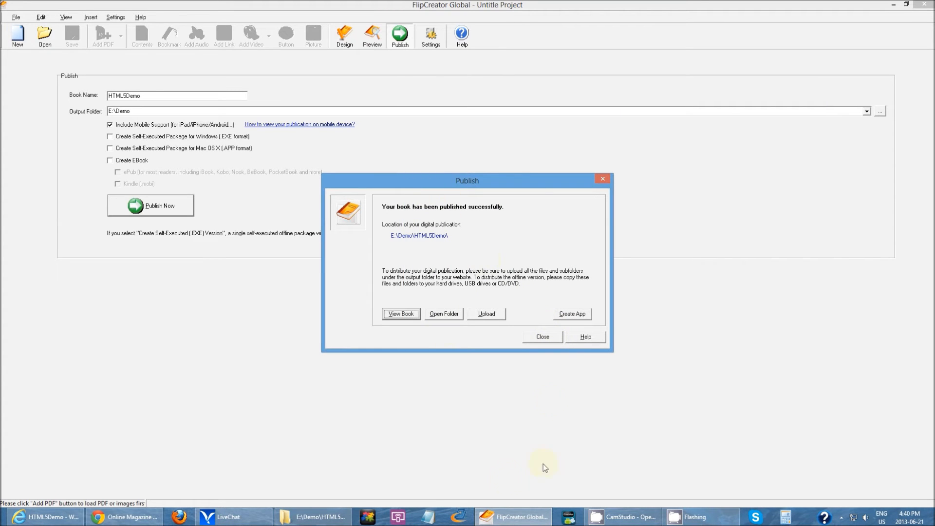
- Dismiss the publish confirmation and scroll the mobile-viewing guide to the FlipExplorer section
click(542, 336)
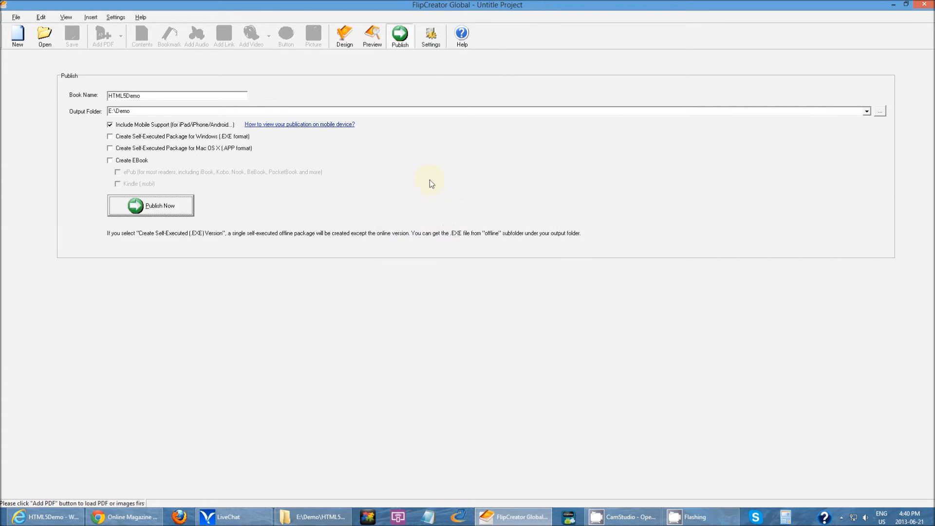
click(299, 124)
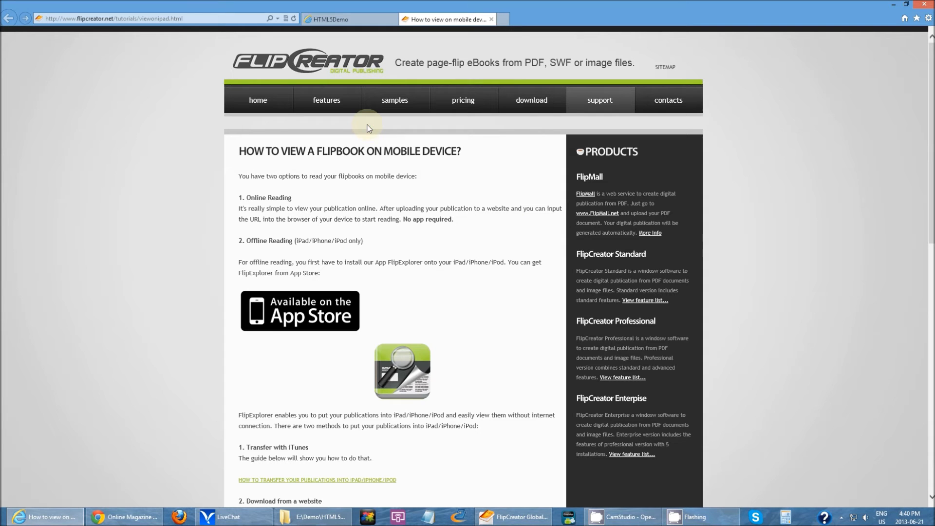
mouse_move(551, 248)
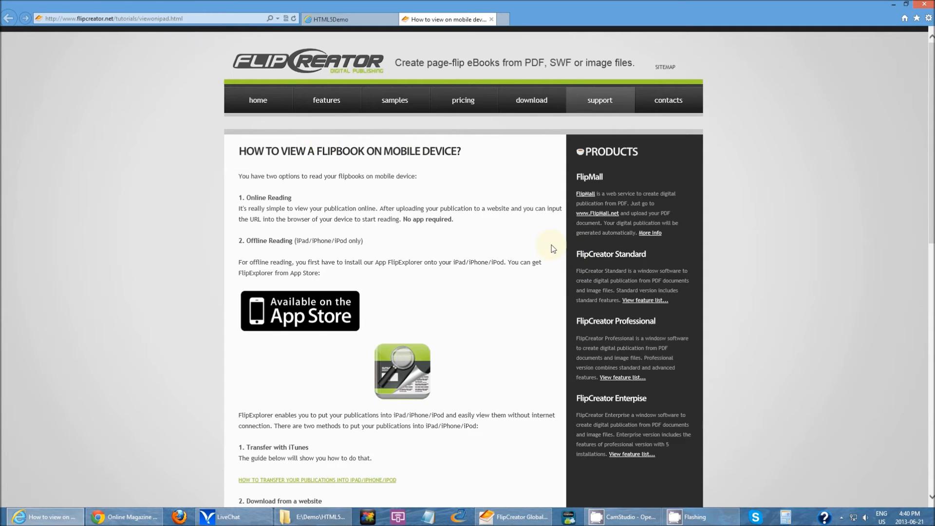
scroll(down, 3)
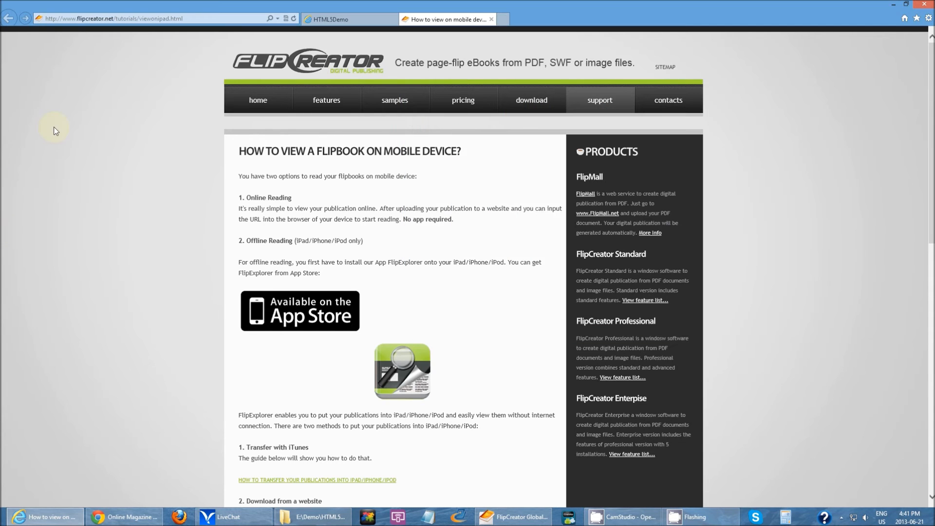
mouse_move(276, 252)
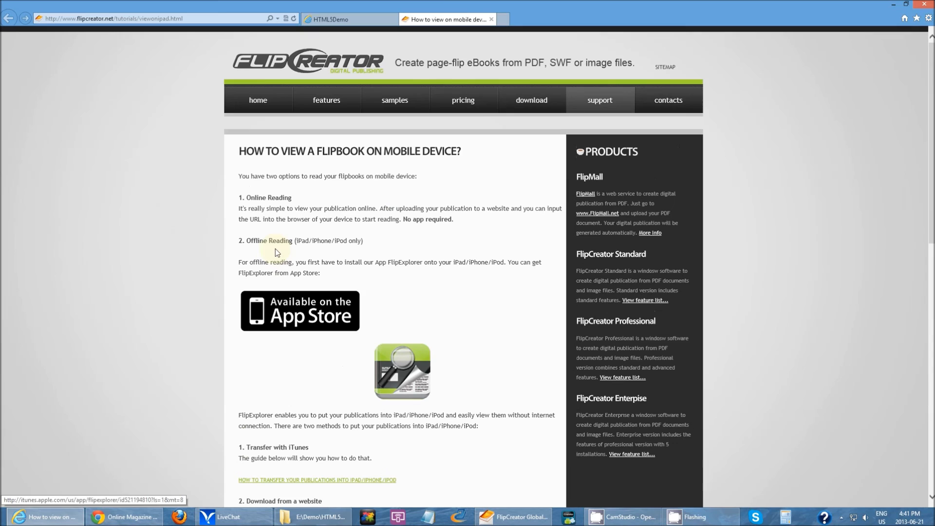
mouse_move(489, 371)
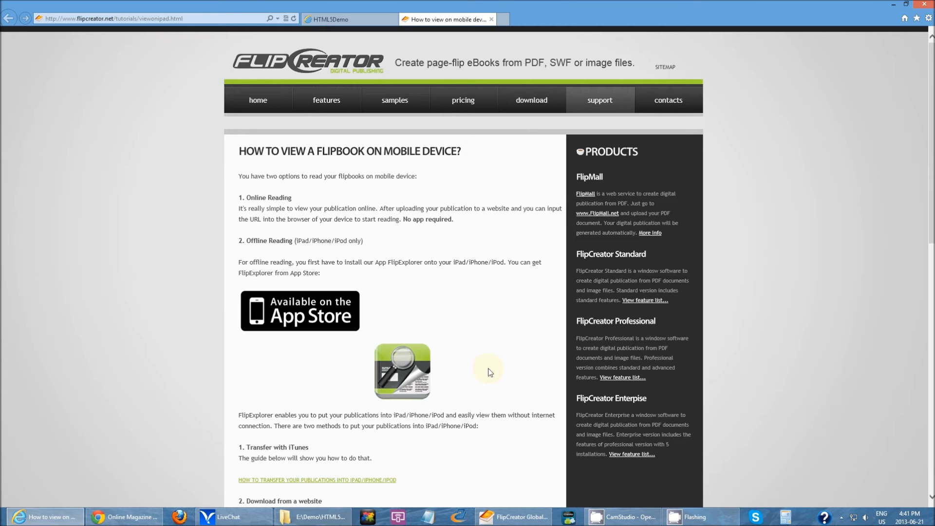
scroll(down, 3)
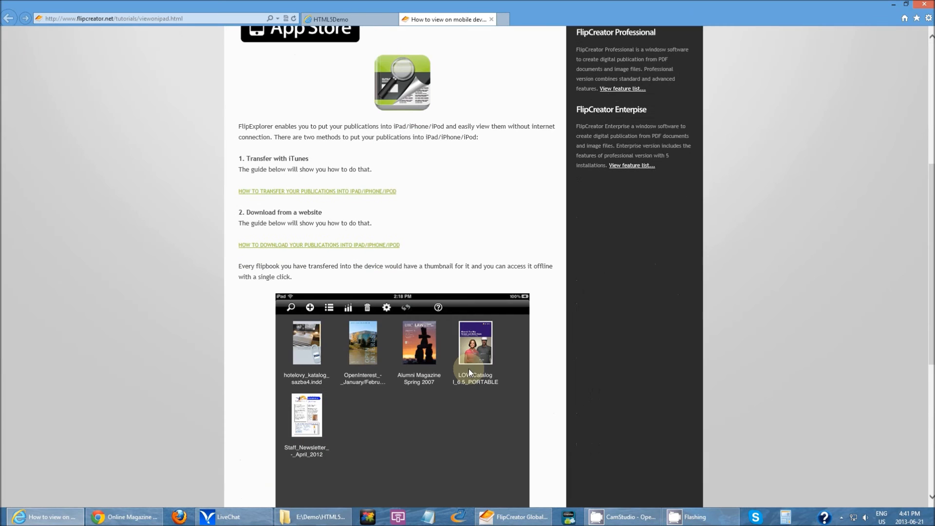
scroll(up, 3)
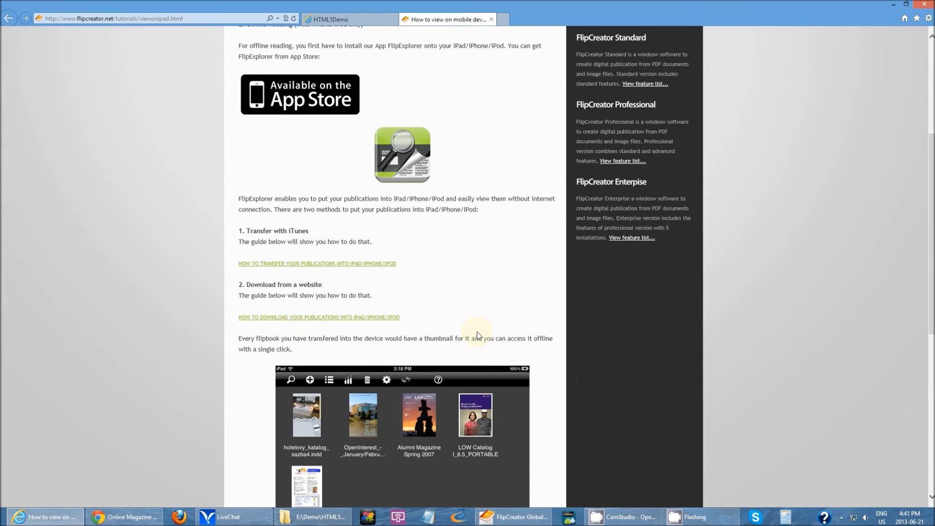
scroll(down, 3)
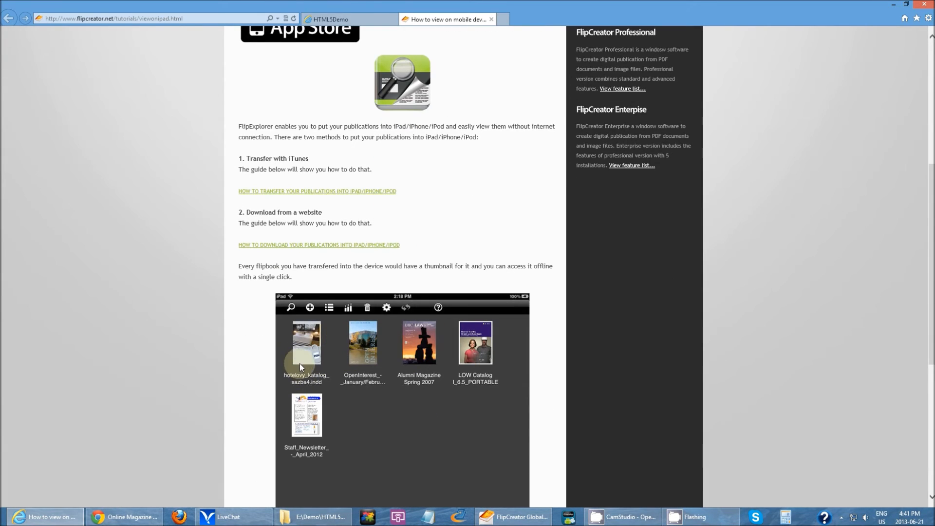
mouse_move(444, 495)
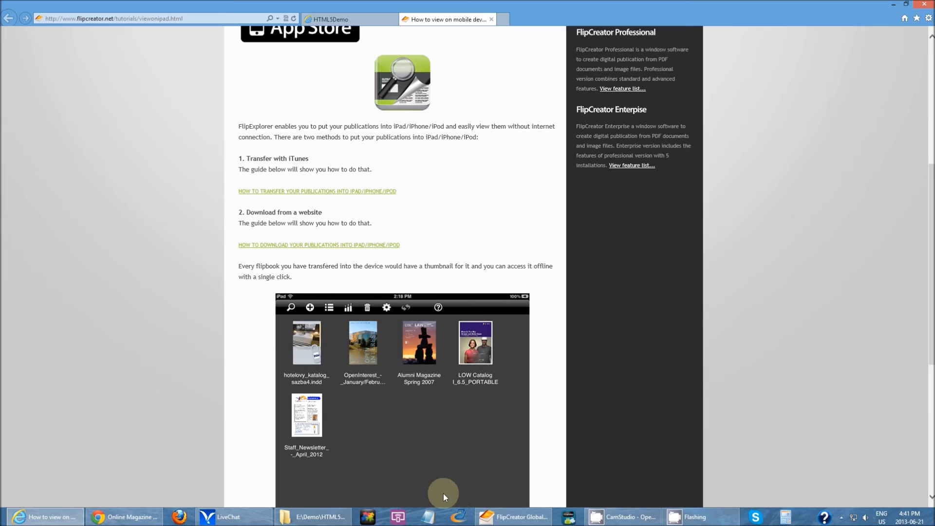
mouse_move(437, 445)
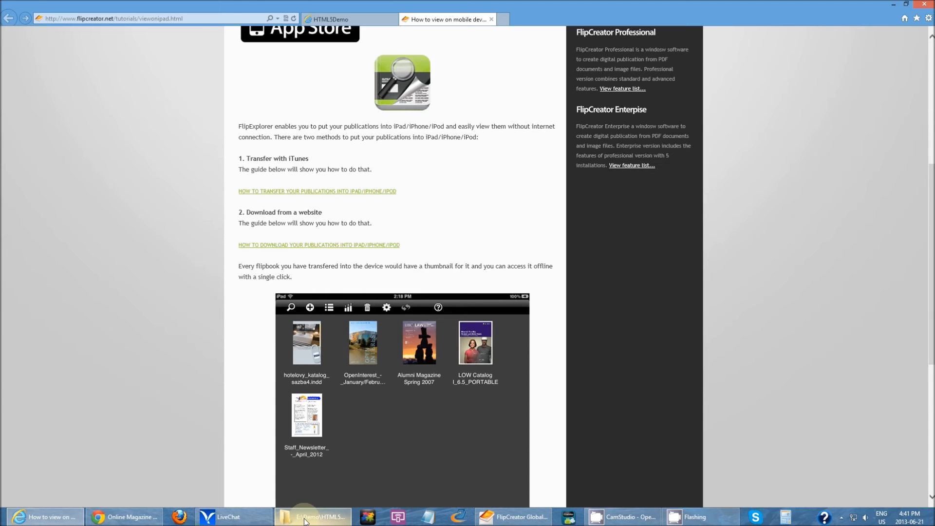
- Check the HTML5Demo folder's contents in File Explorer, then go back to E:\Demo
click(310, 517)
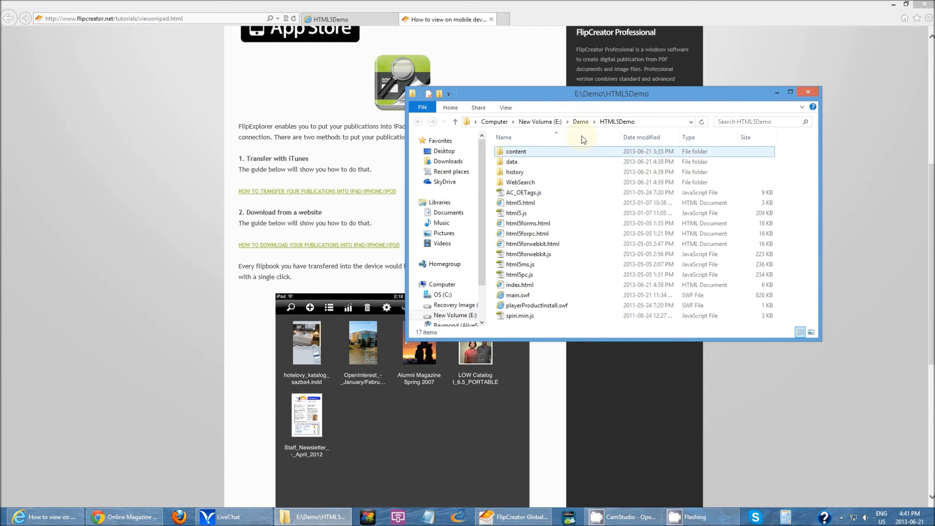
click(520, 284)
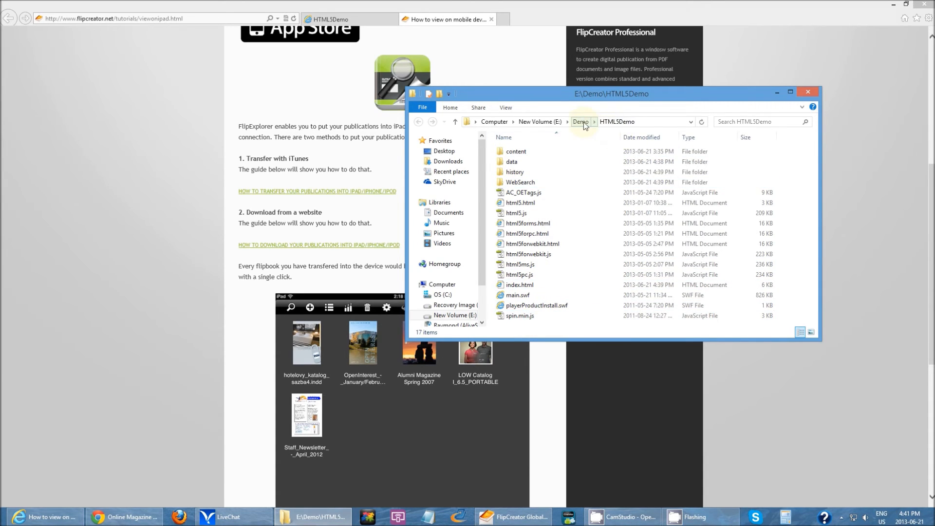
click(582, 122)
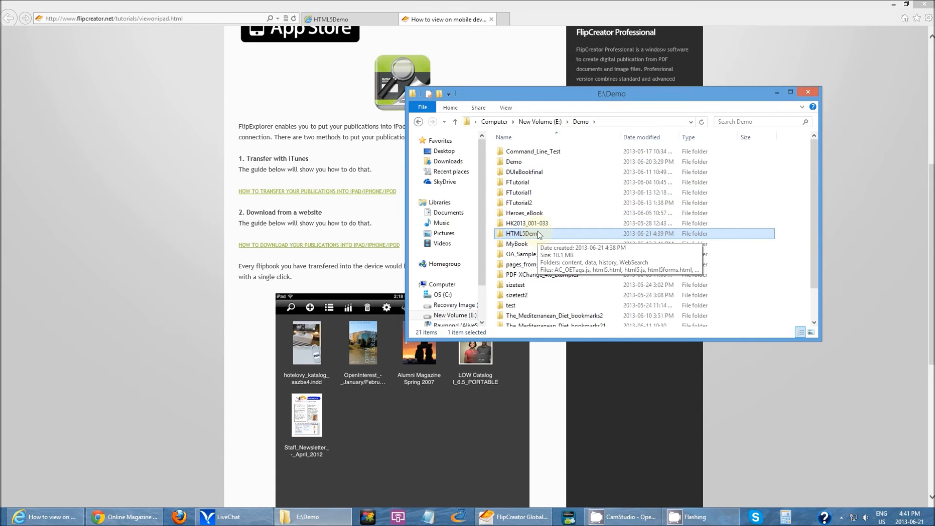
mouse_move(541, 238)
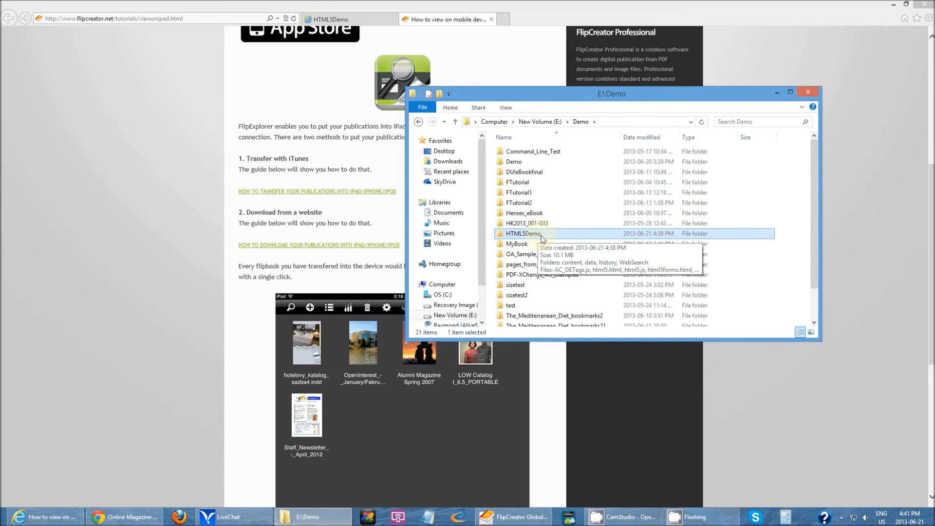
double_click(521, 233)
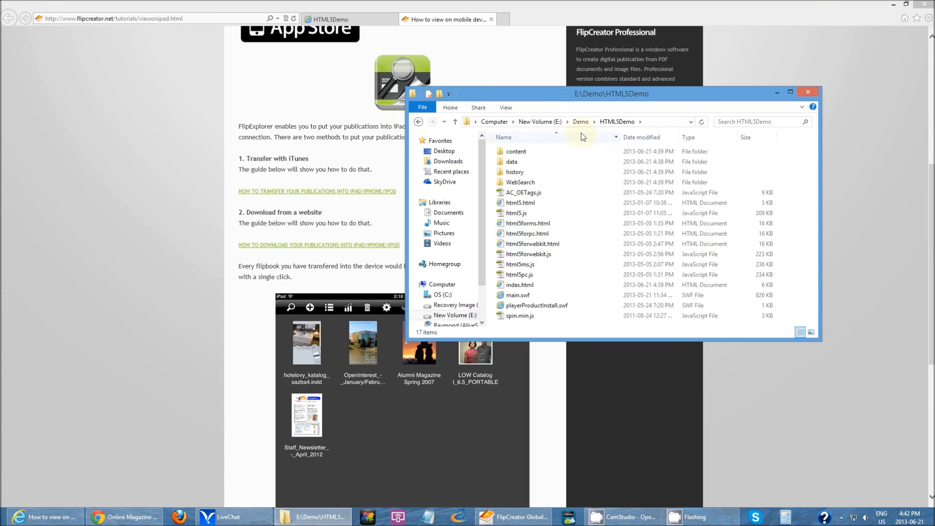
click(580, 121)
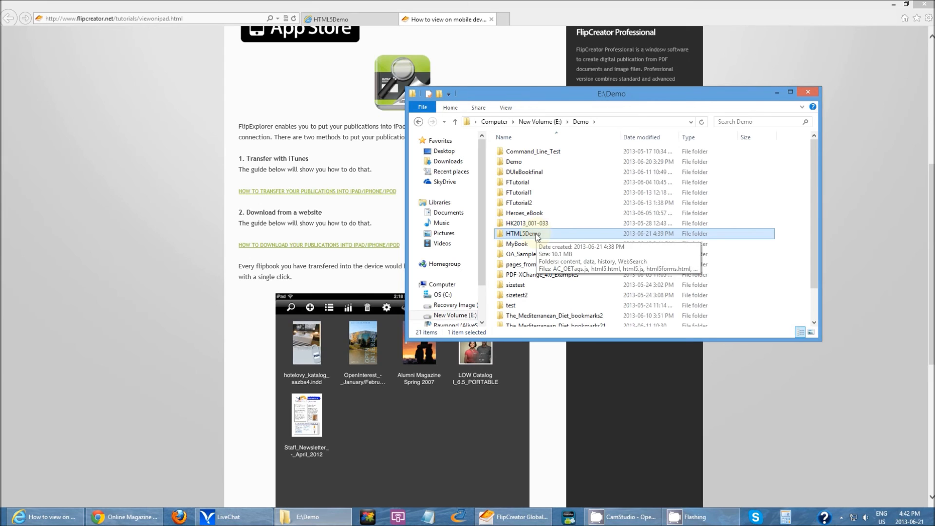
- Archive the HTML5Demo folder as HTML5Demo.zip in ZIP format
right_click(522, 233)
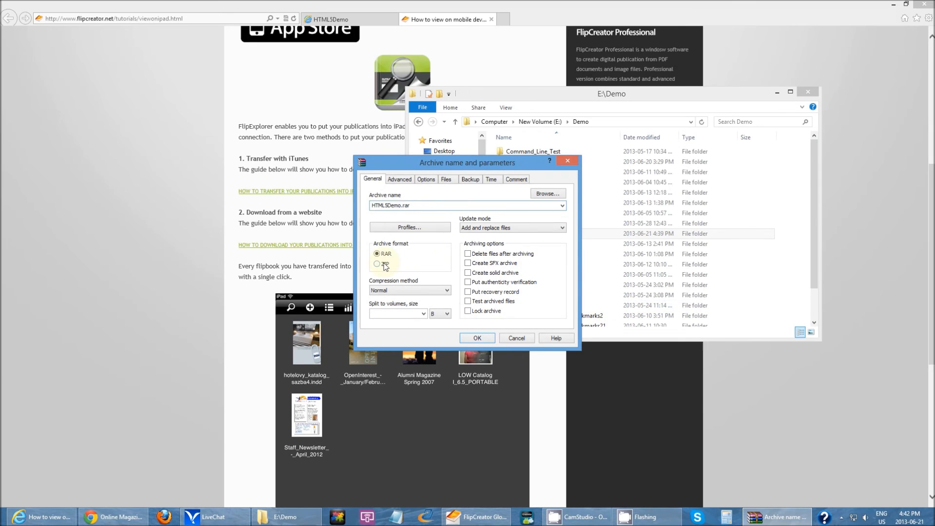
click(477, 338)
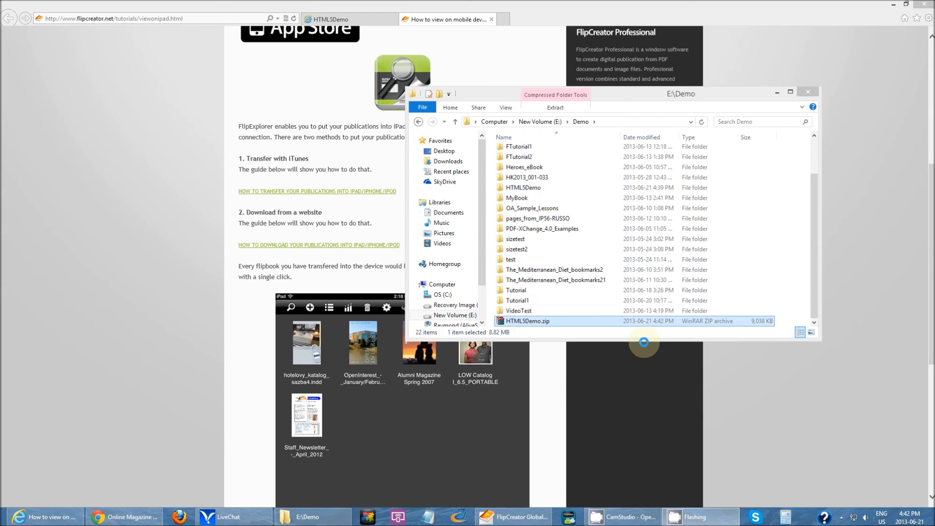
mouse_move(175, 360)
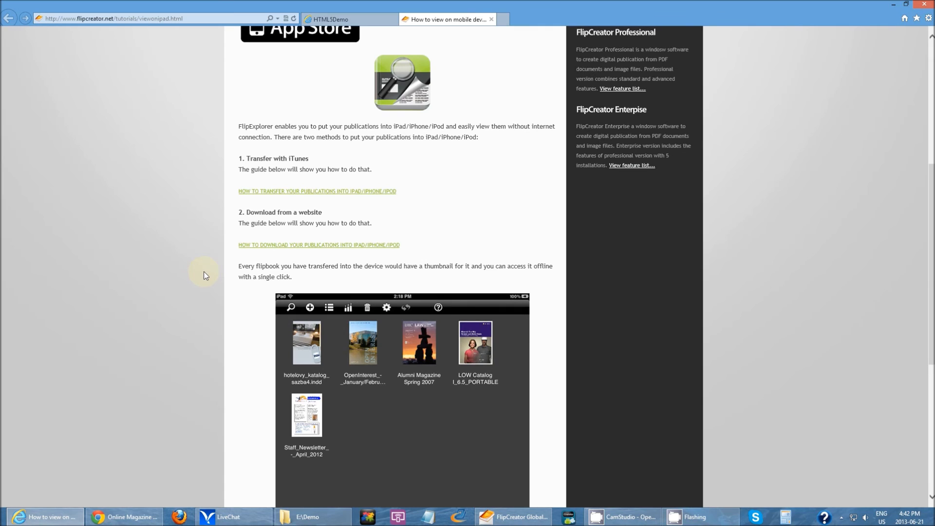
mouse_move(209, 272)
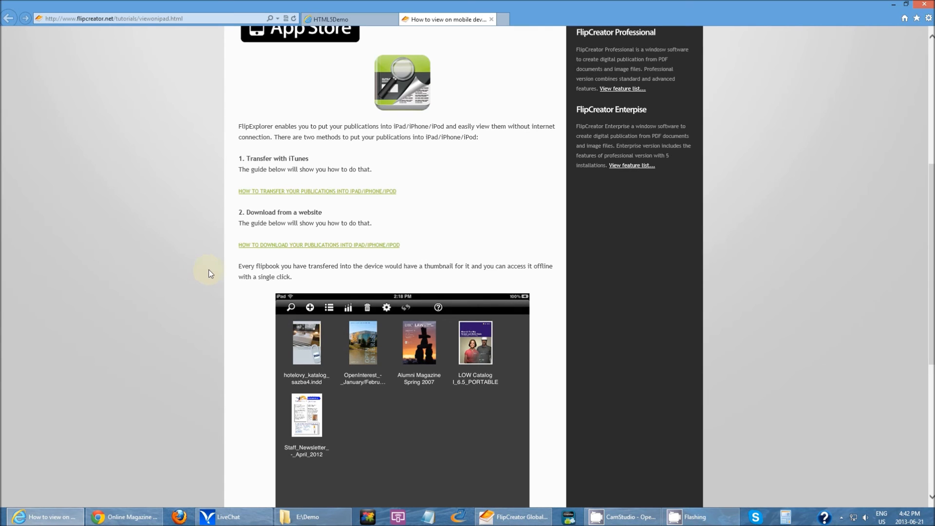
mouse_move(418, 217)
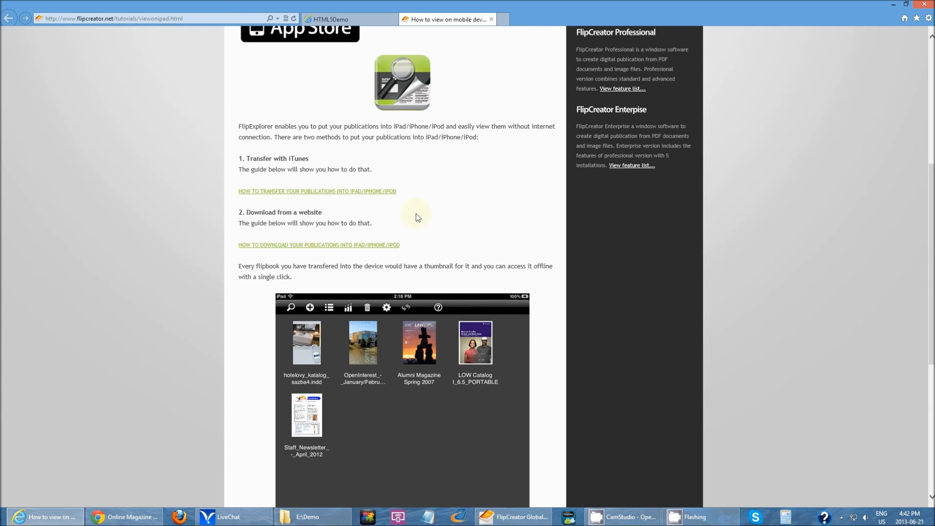
mouse_move(469, 161)
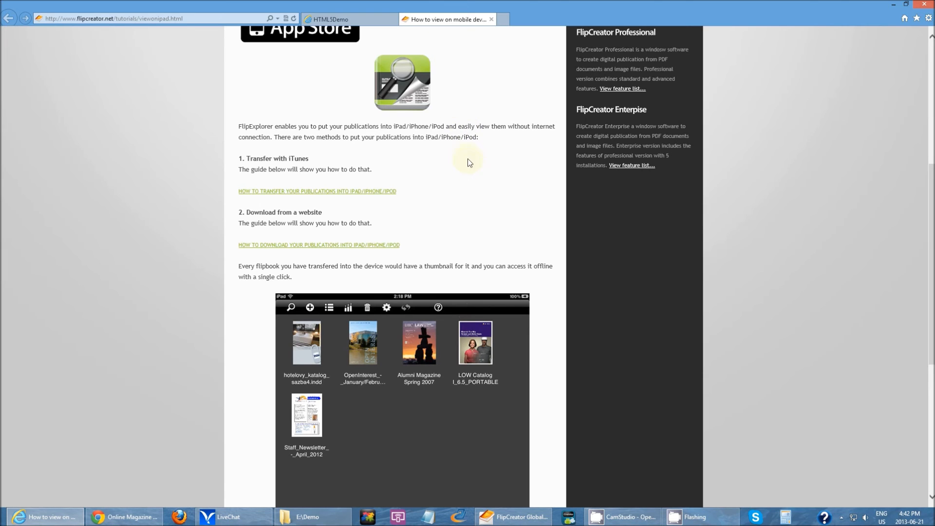
mouse_move(415, 261)
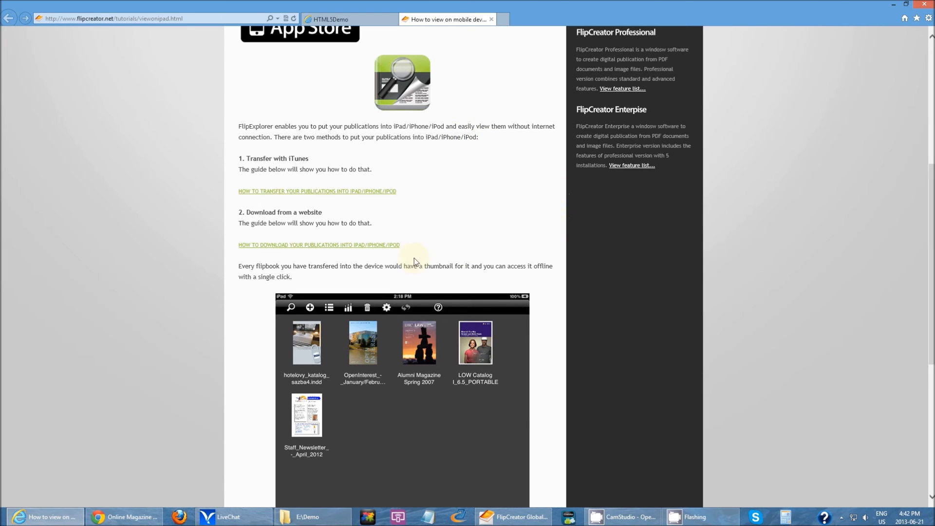
- Scroll the guide to the full iPad library screenshot, then return to E:\Demo
scroll(down, 3)
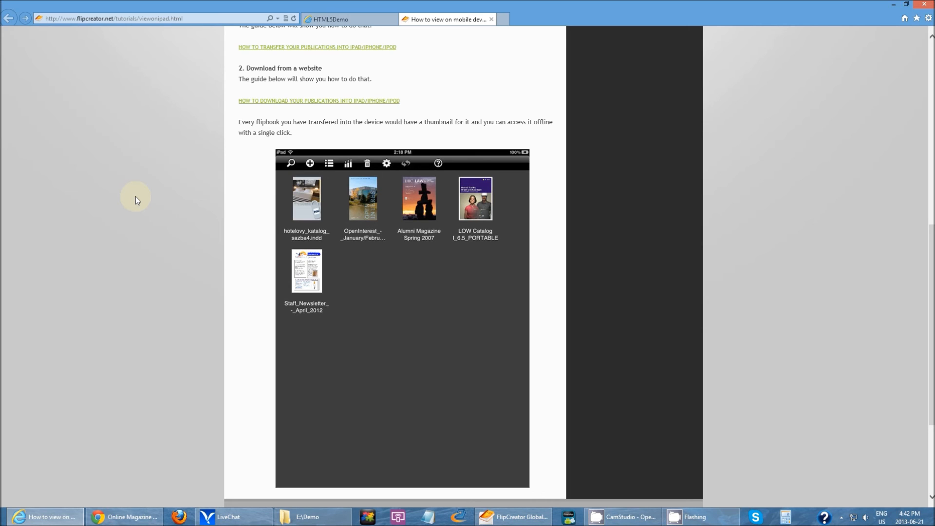
mouse_move(174, 193)
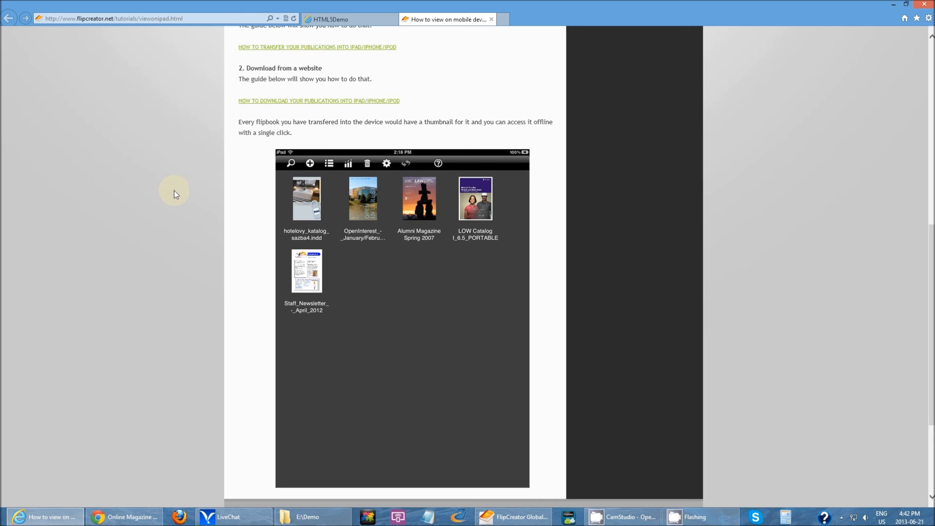
mouse_move(238, 247)
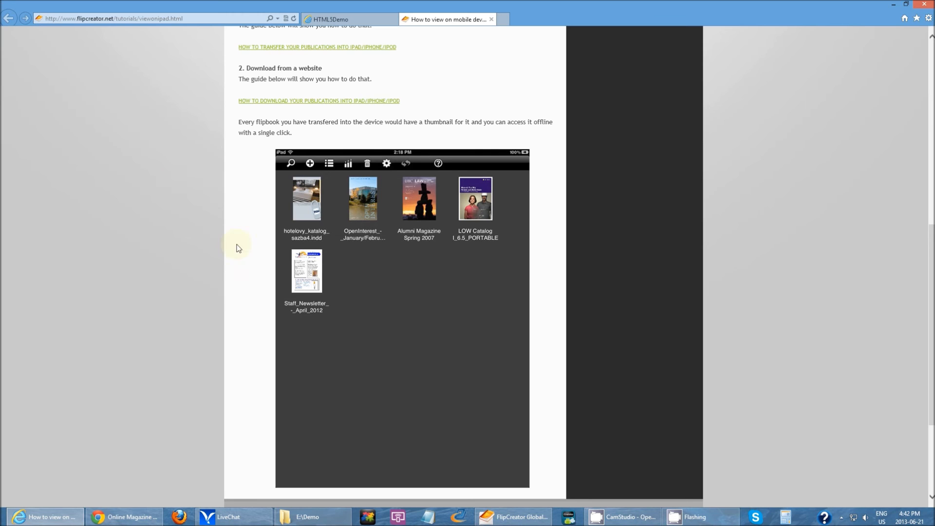
click(306, 516)
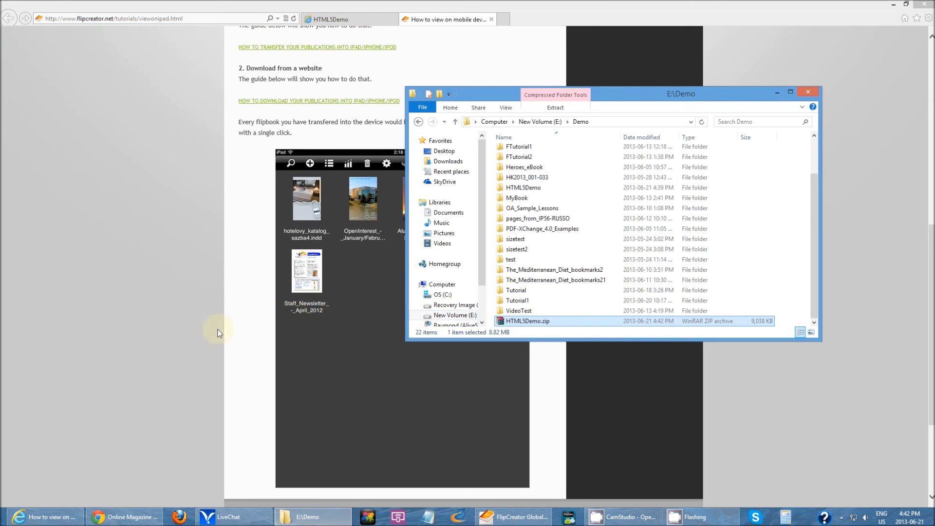
- Switch back to the browser's guide listing online and offline flipbook reading options
click(808, 92)
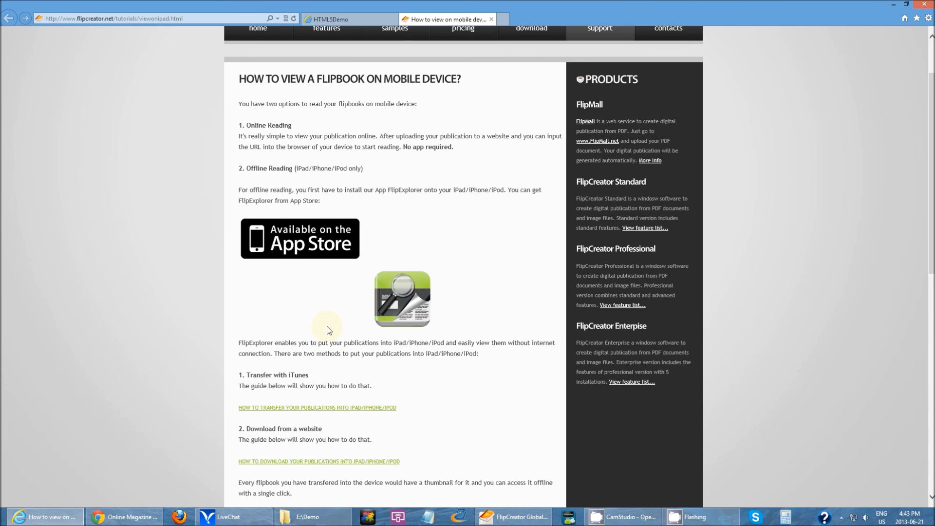
scroll(down, 3)
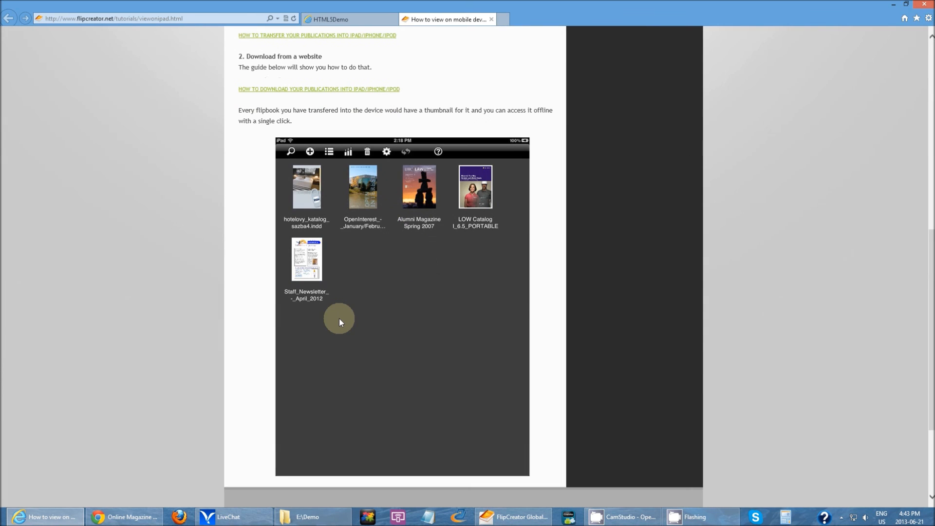
mouse_move(342, 299)
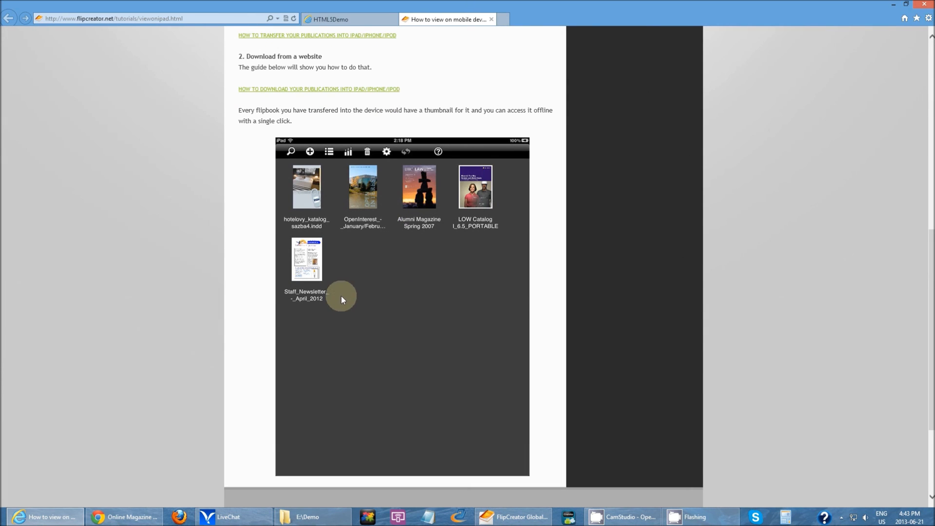
mouse_move(302, 354)
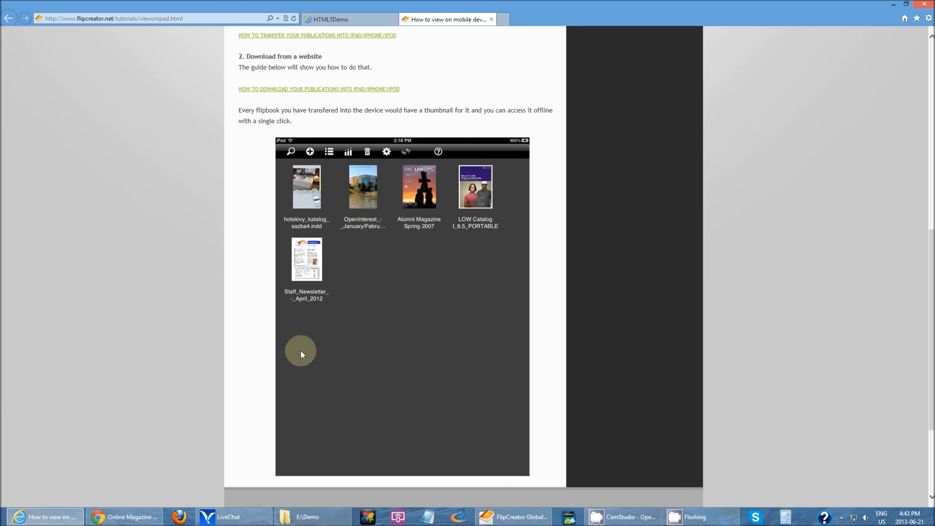
mouse_move(307, 200)
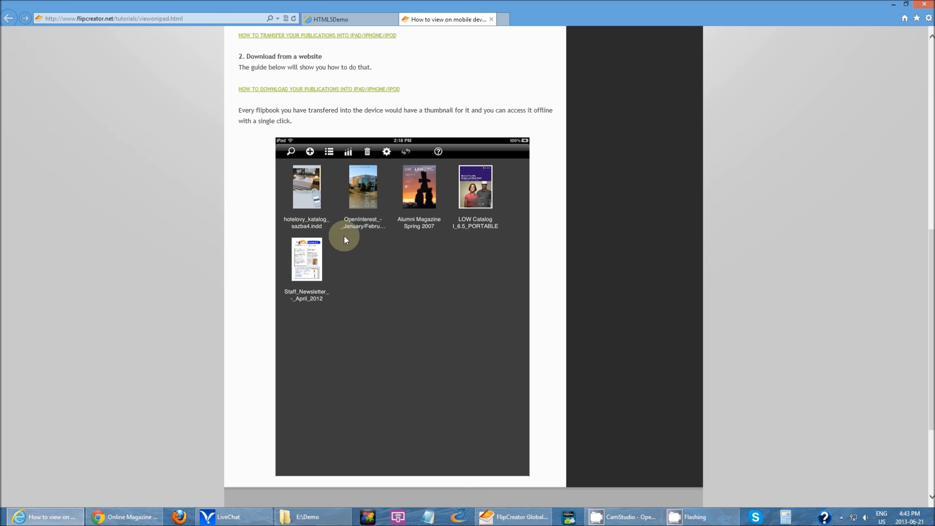
mouse_move(348, 192)
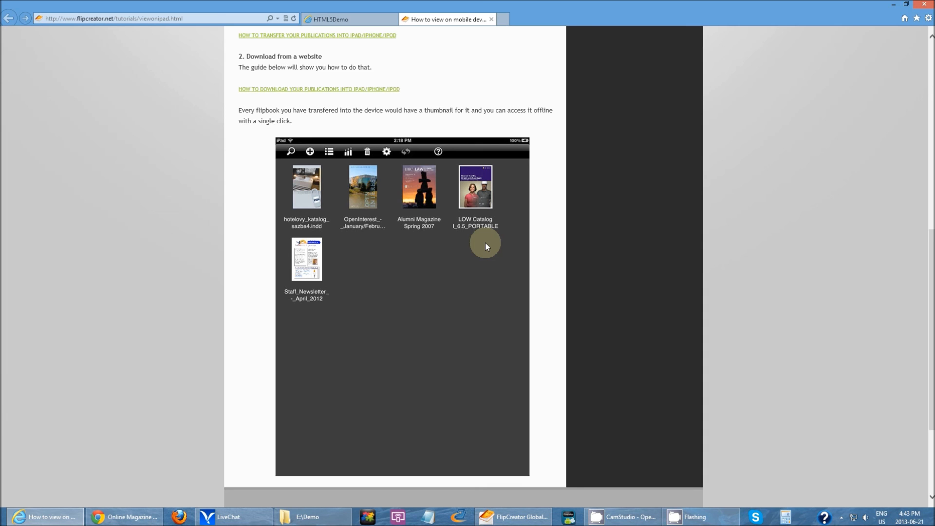
scroll(up, 3)
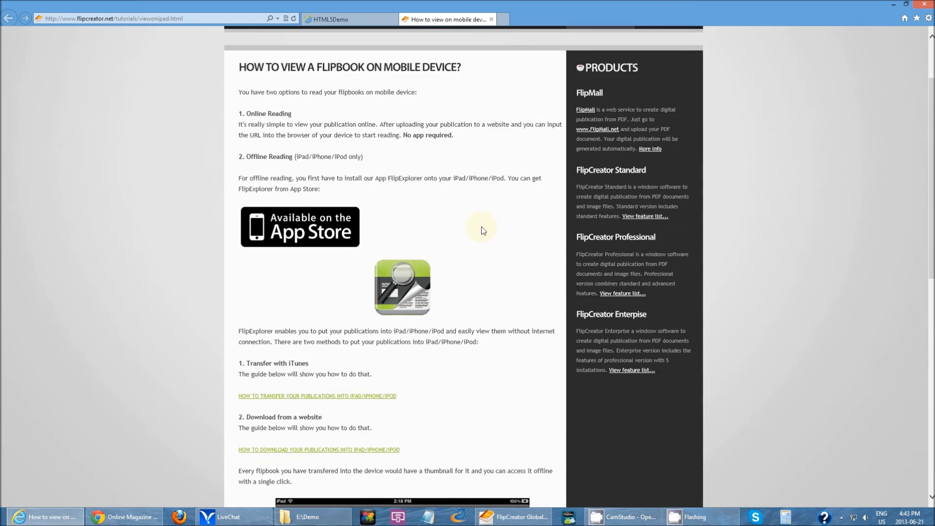